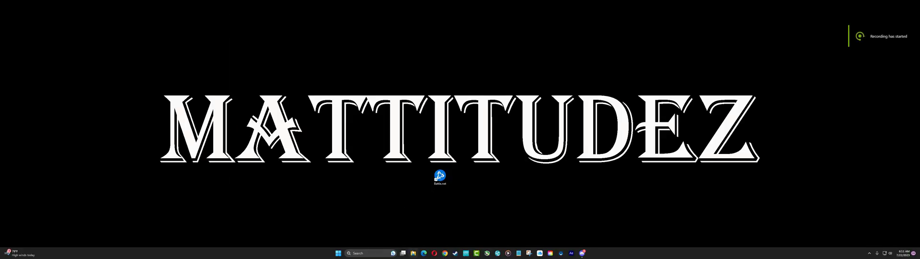
Step: Copy the Diablo IV folder found in C:\Program Files (x86)
click(412, 253)
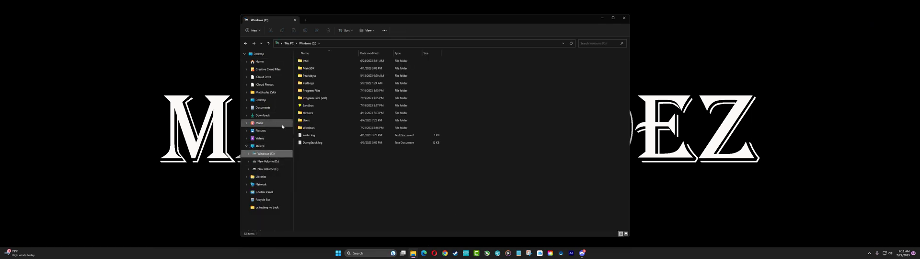
double_click(315, 97)
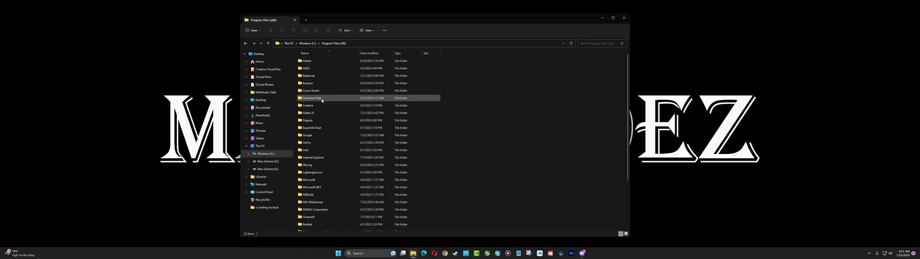
click(307, 112)
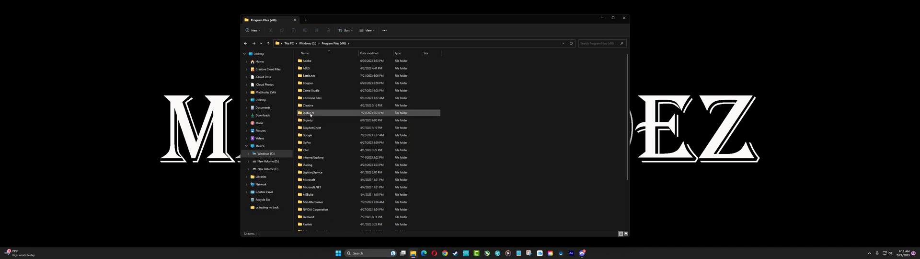
right_click(308, 113)
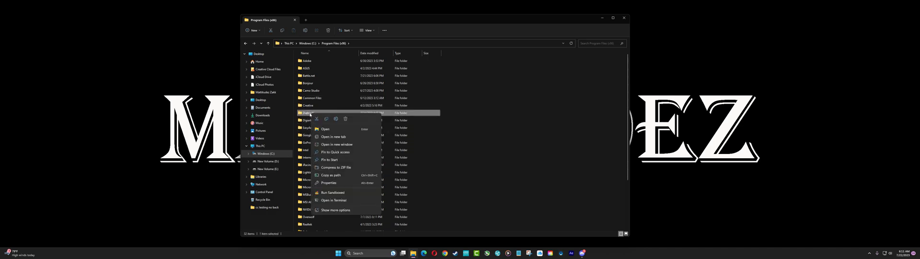
mouse_move(332, 193)
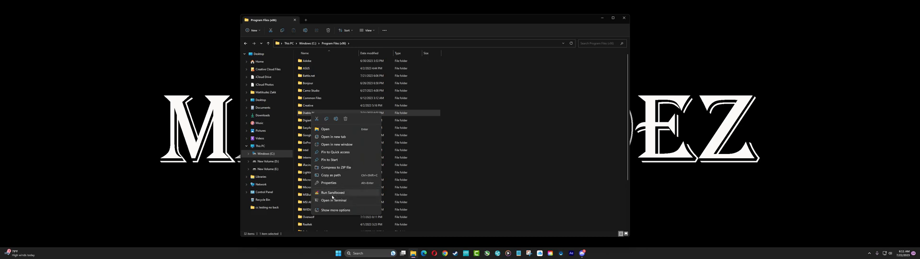
click(335, 210)
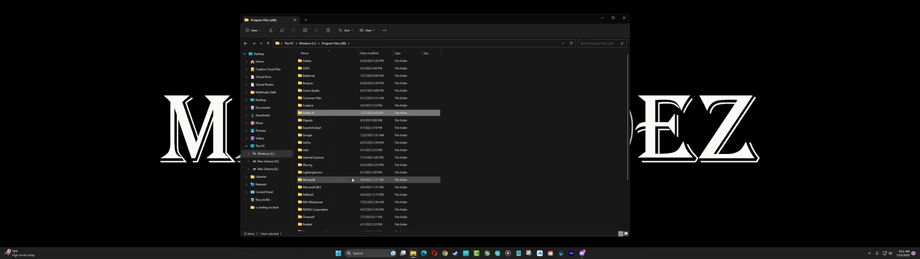
mouse_move(348, 87)
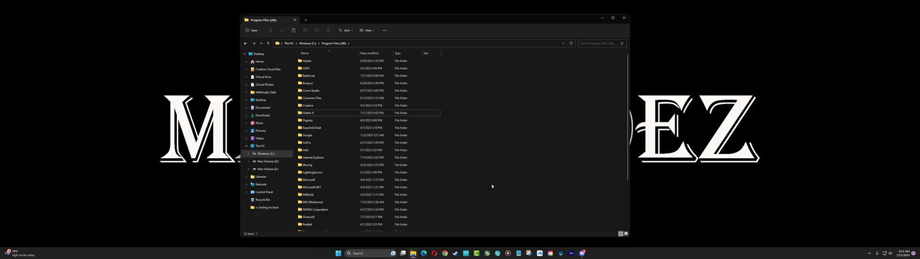
Step: Paste a duplicate of the Diablo IV folder here, granting administrator permission
right_click(491, 186)
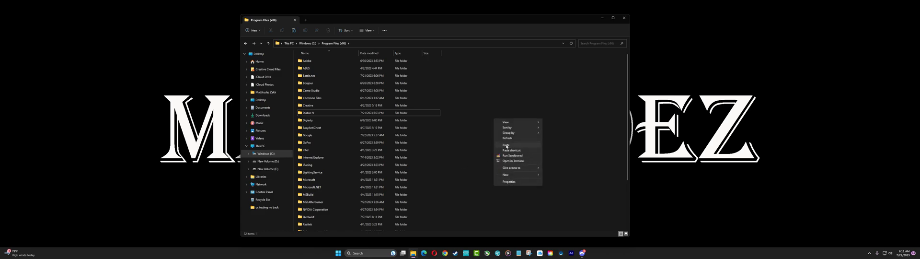
click(506, 144)
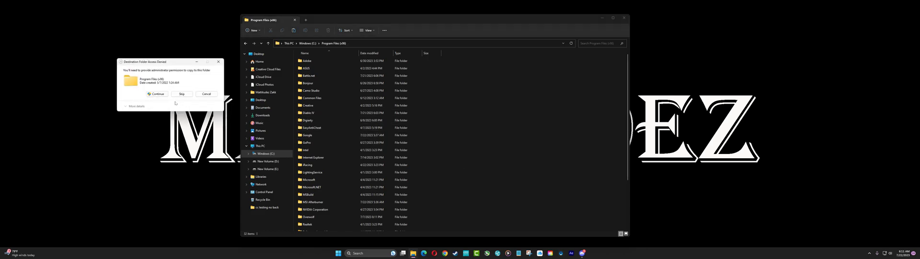
click(156, 94)
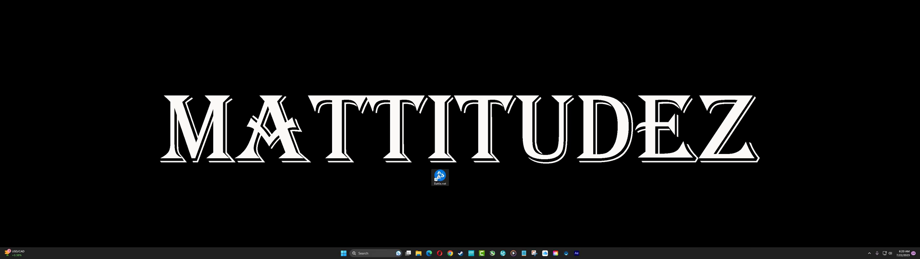
Step: Log in to Battle.net on Account 1 and show Diablo IV's install folder in Explorer
double_click(439, 176)
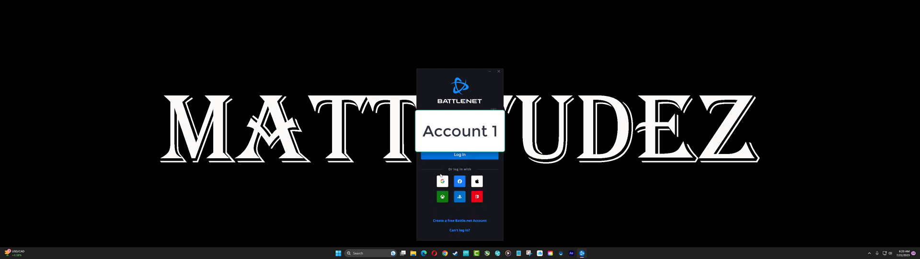
click(459, 155)
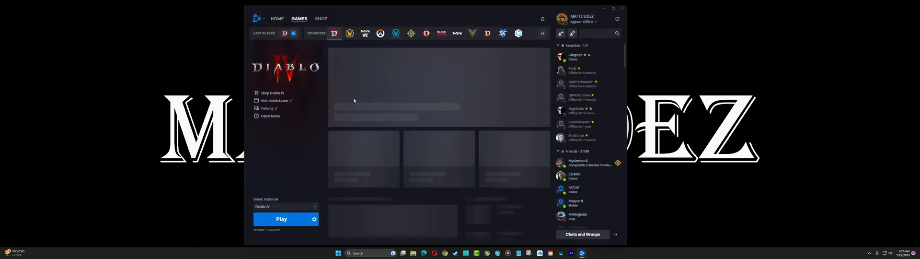
click(315, 218)
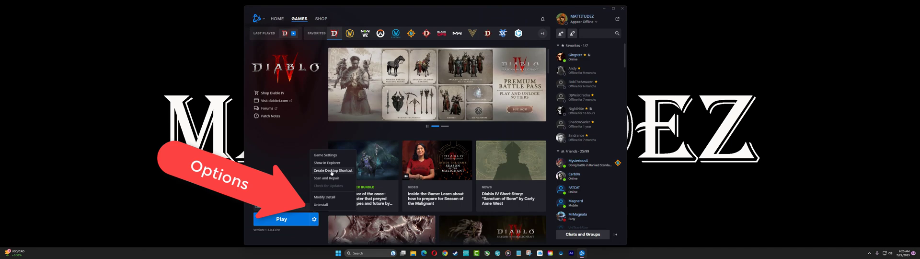
click(328, 163)
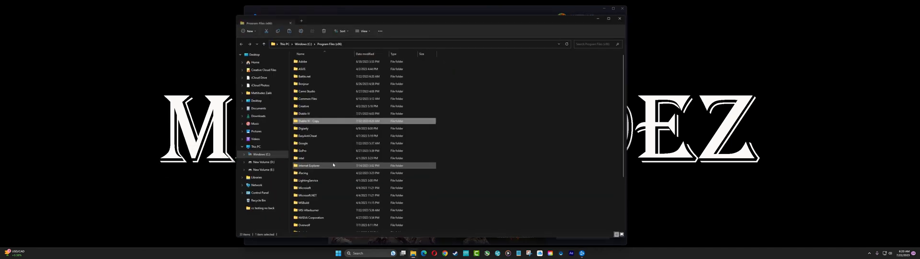
Step: Run Diablo IV Launcher.exe from the original Diablo IV install folder
click(305, 113)
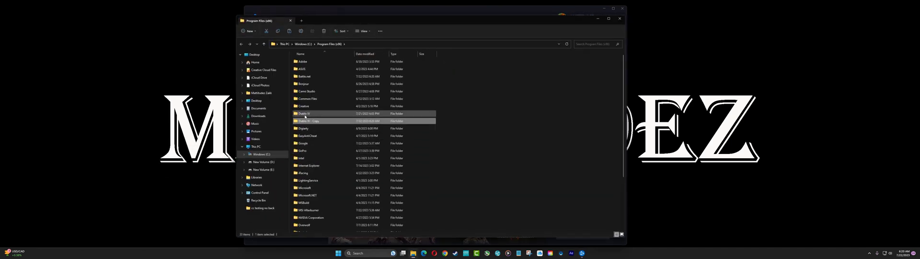
double_click(304, 113)
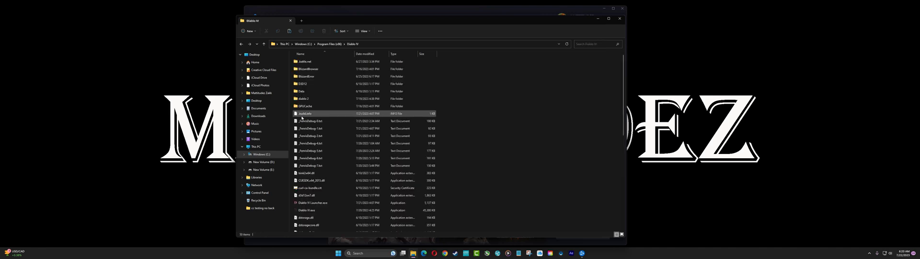
click(306, 195)
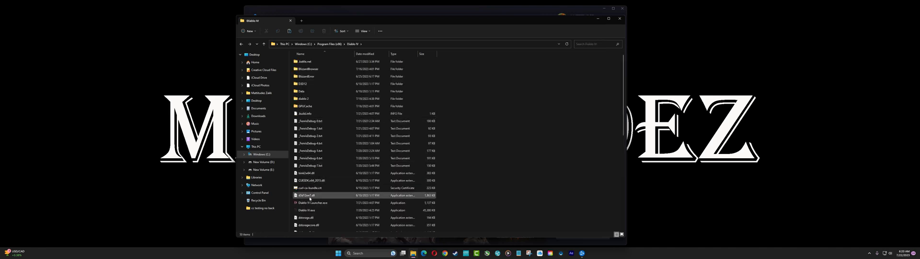
click(314, 202)
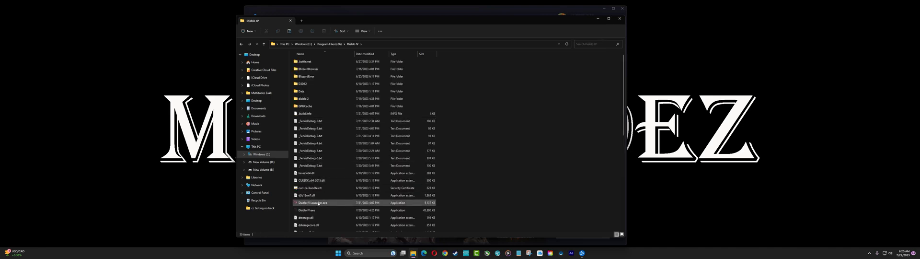
right_click(313, 202)
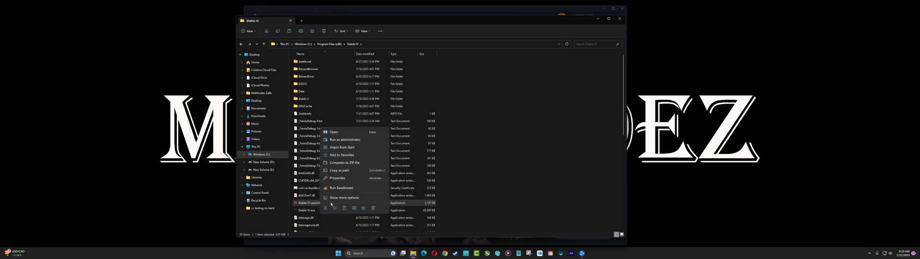
mouse_move(347, 145)
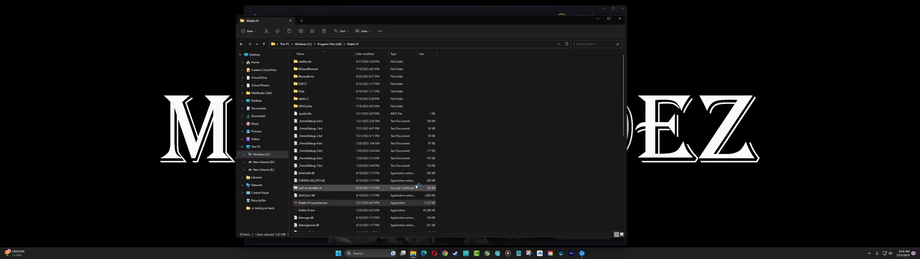
double_click(312, 202)
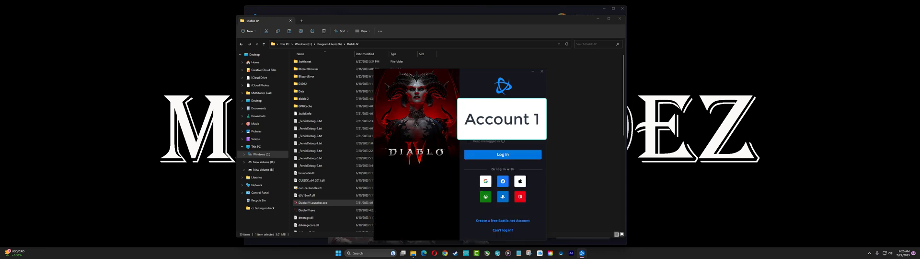
Step: Log in as Account 1 and start Diablo IV, choosing Stay Offline at the other-login warning
click(501, 154)
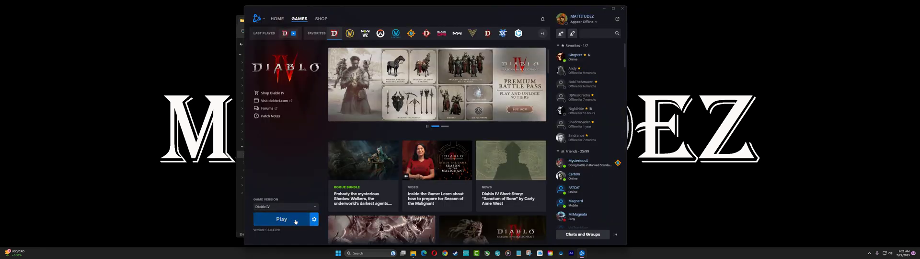
click(281, 219)
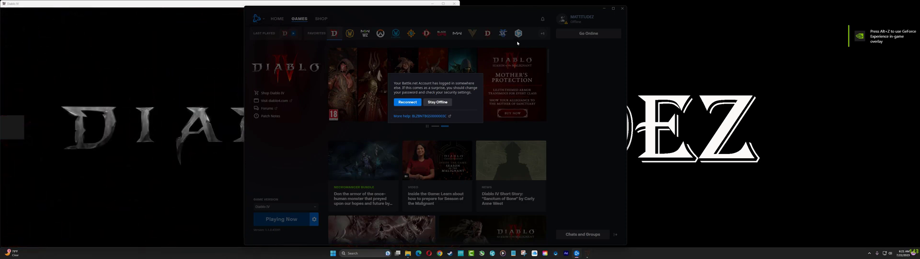
mouse_move(437, 102)
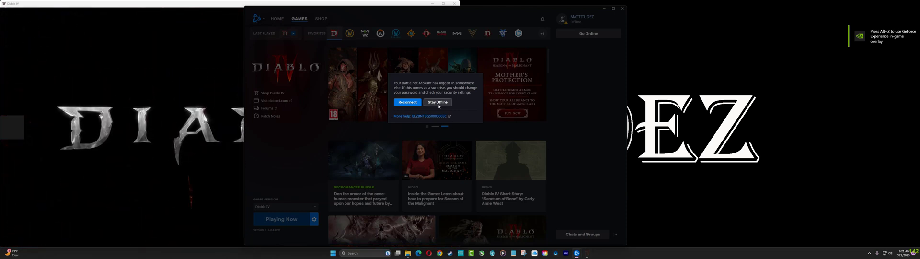
click(437, 102)
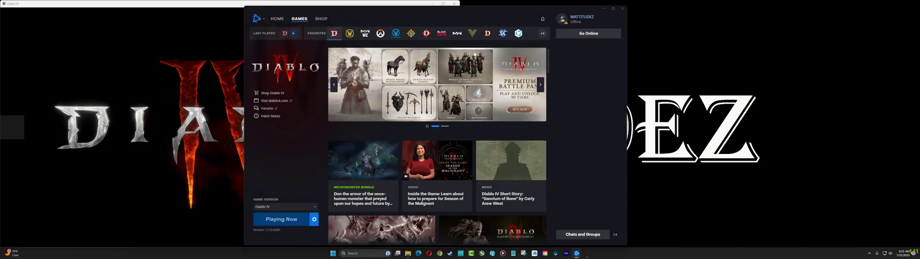
click(281, 218)
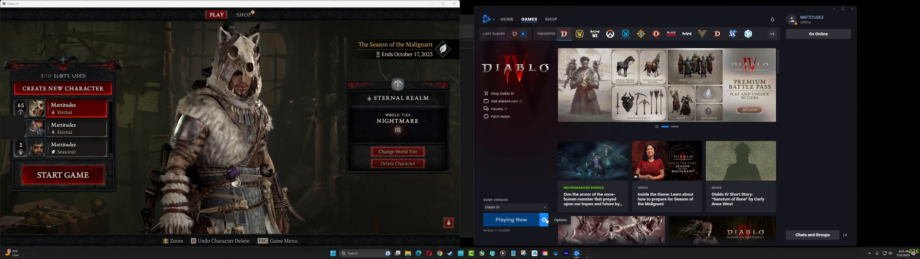
Step: Run Diablo IV Launcher.exe from the Diablo IV - Copy folder to get an Account 2 login
click(560, 219)
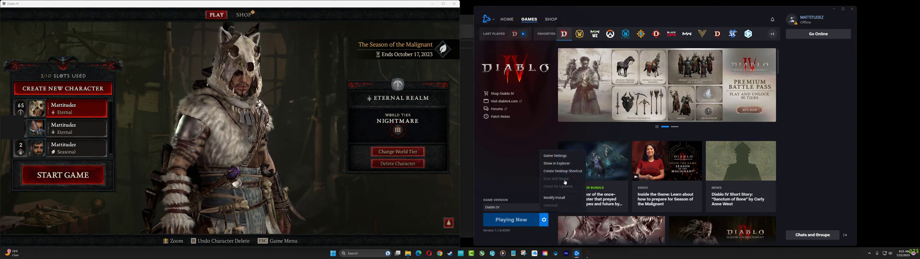
click(556, 163)
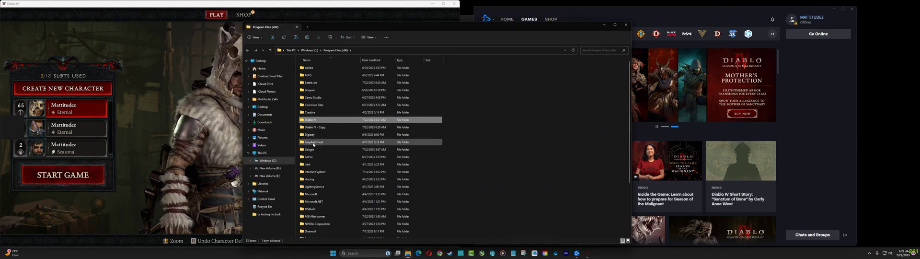
double_click(313, 126)
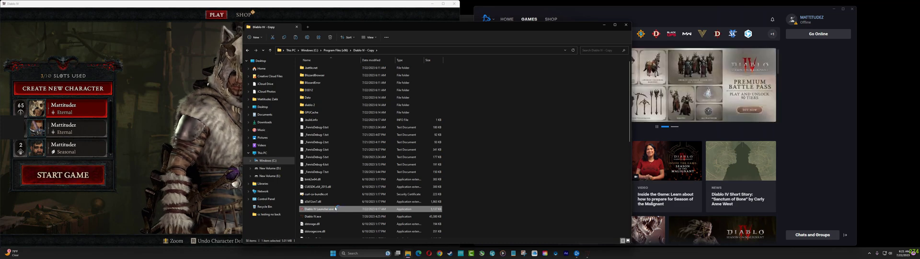
double_click(317, 209)
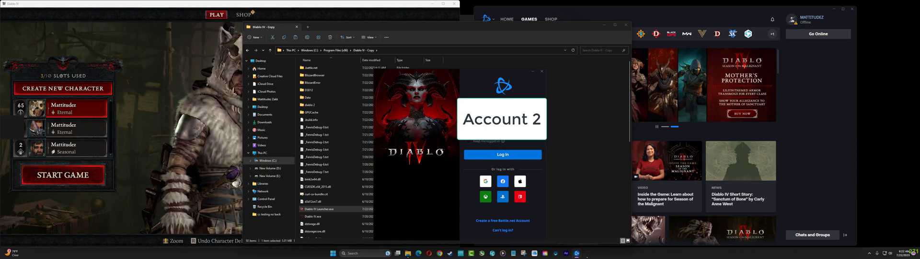
Step: Log in as Account 2 and start a second Diablo IV instance
click(501, 154)
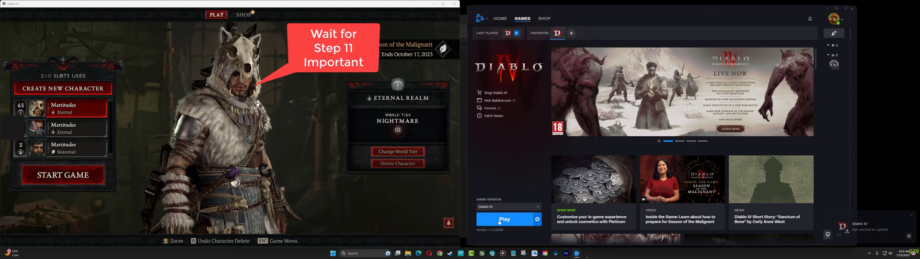
click(503, 219)
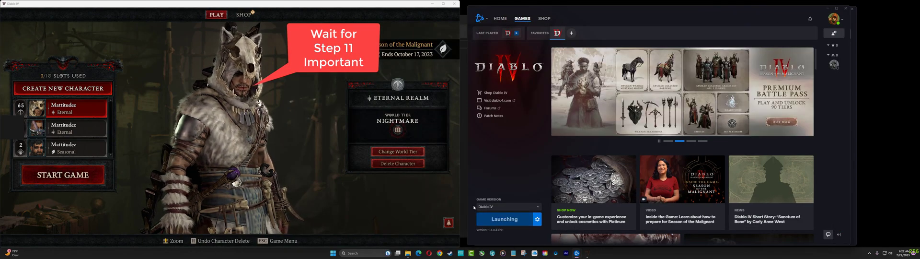
mouse_move(431, 187)
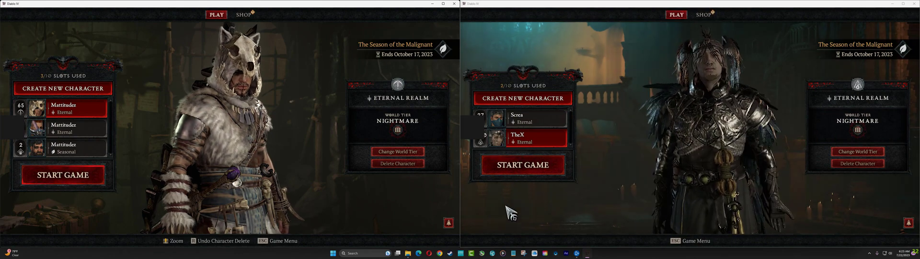
Step: Set the left game's graphics to Windowed display with the Low quality preset and close
click(64, 175)
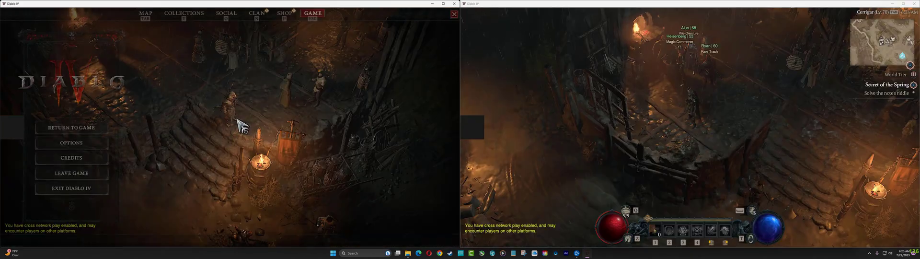
click(70, 143)
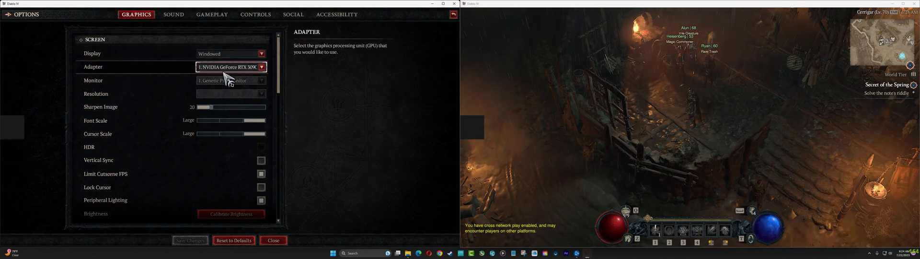
scroll(down, 3)
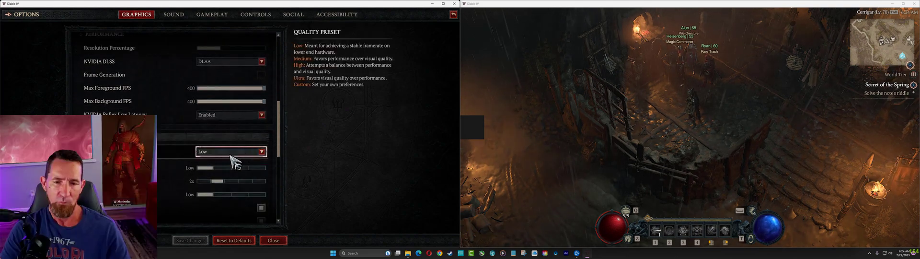
scroll(down, 3)
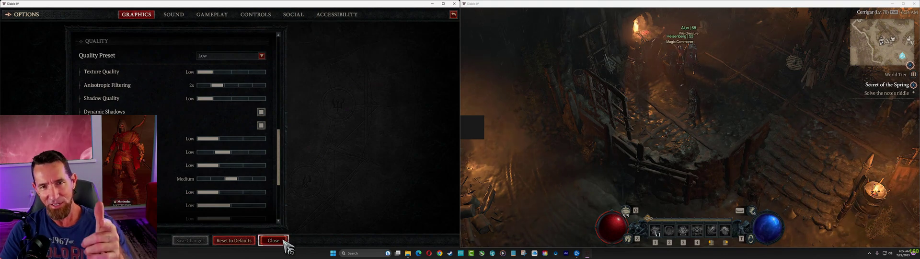
click(273, 239)
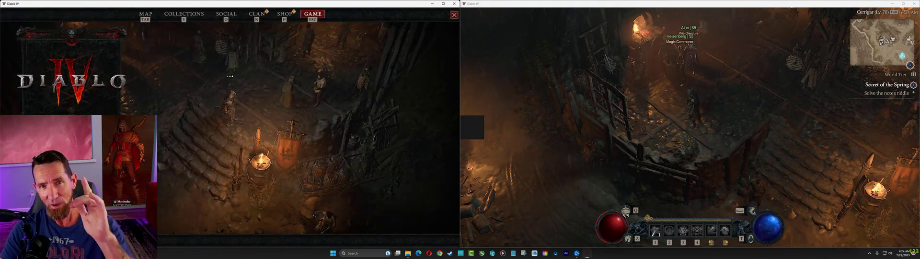